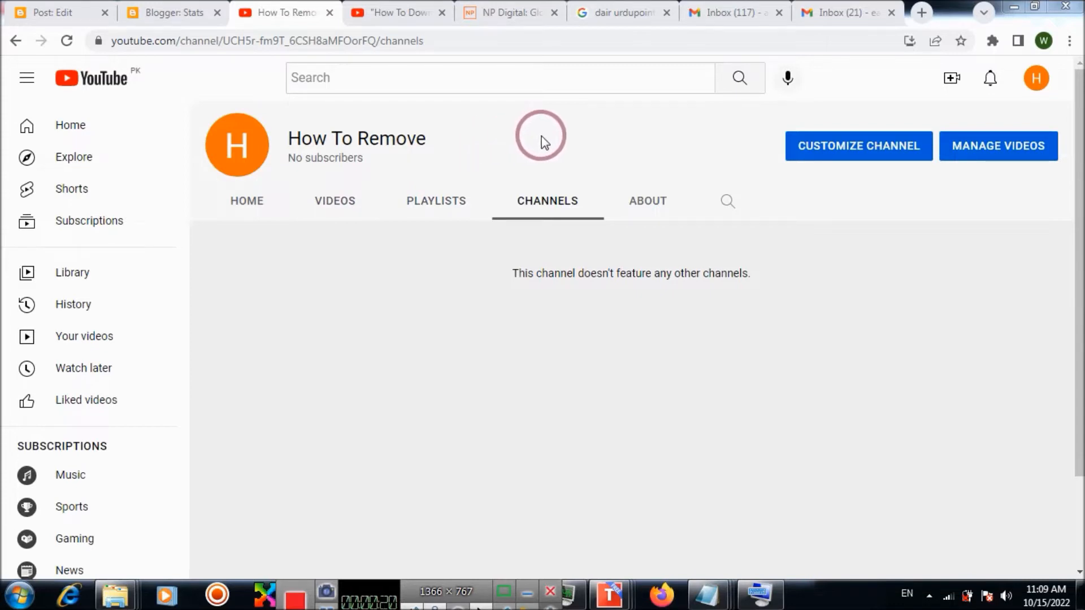
pyautogui.moveTo(373, 149)
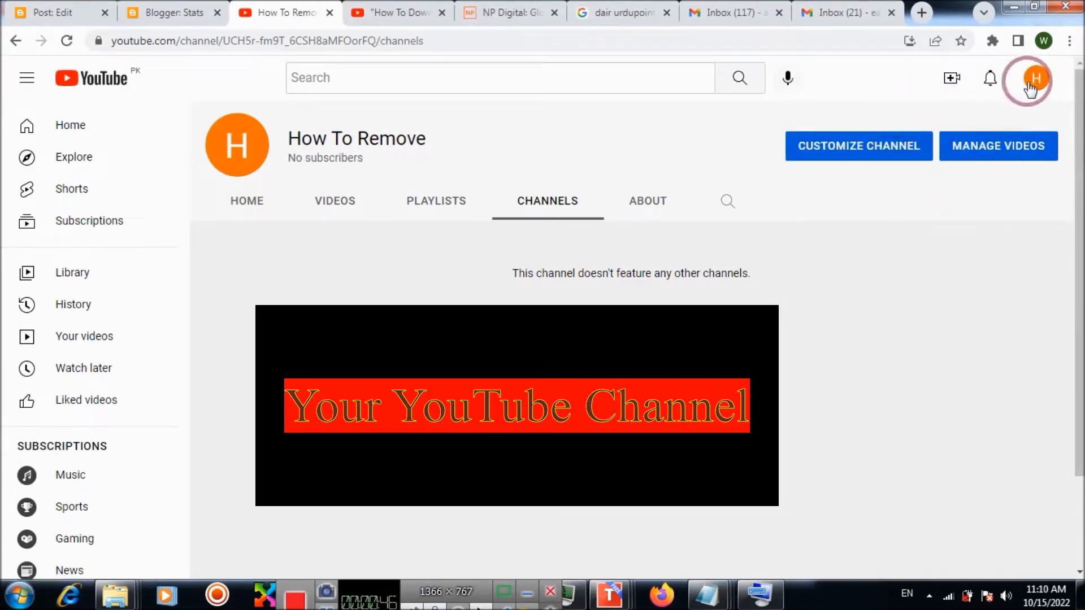
# - Open the How To Remove channel's account menu from the top-right profile avatar
pyautogui.click(1034, 78)
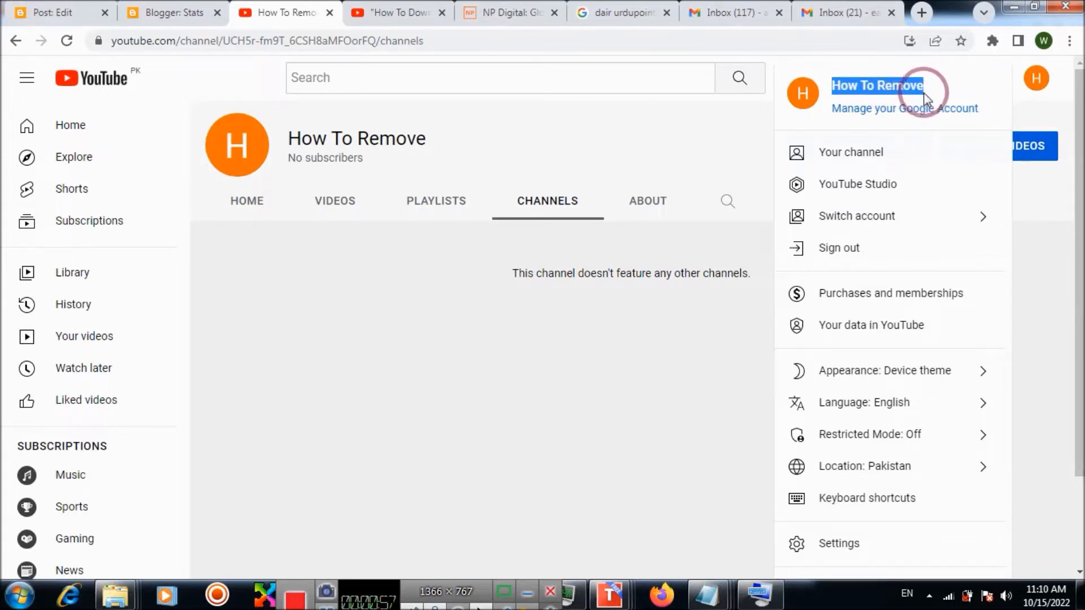
pyautogui.moveTo(924, 292)
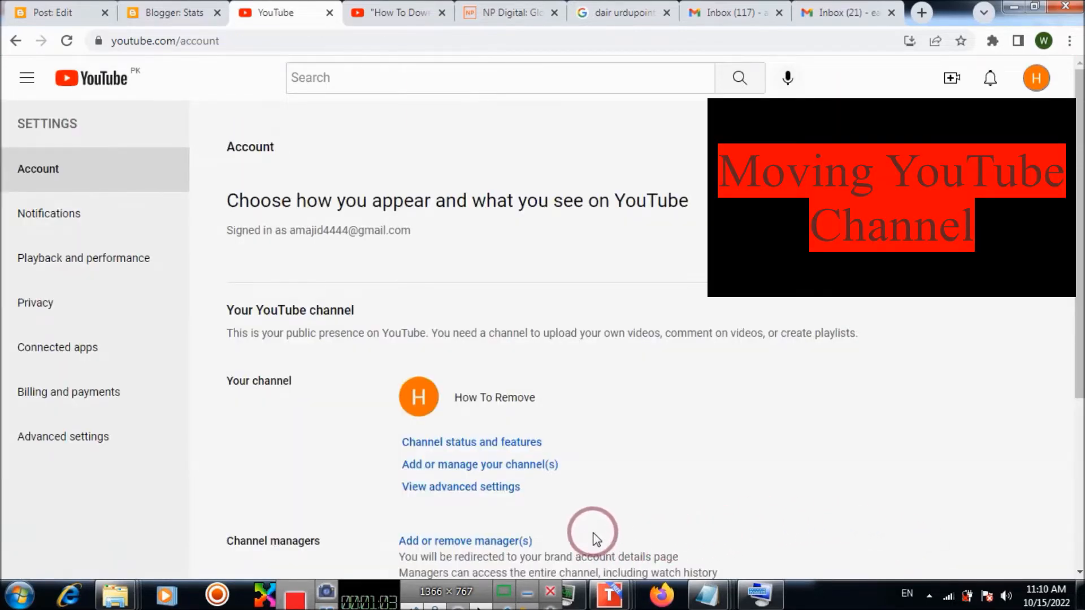
# - Scroll Account settings and follow 'Add or remove manager(s)' to the Brand Account details page
pyautogui.scroll(-3)
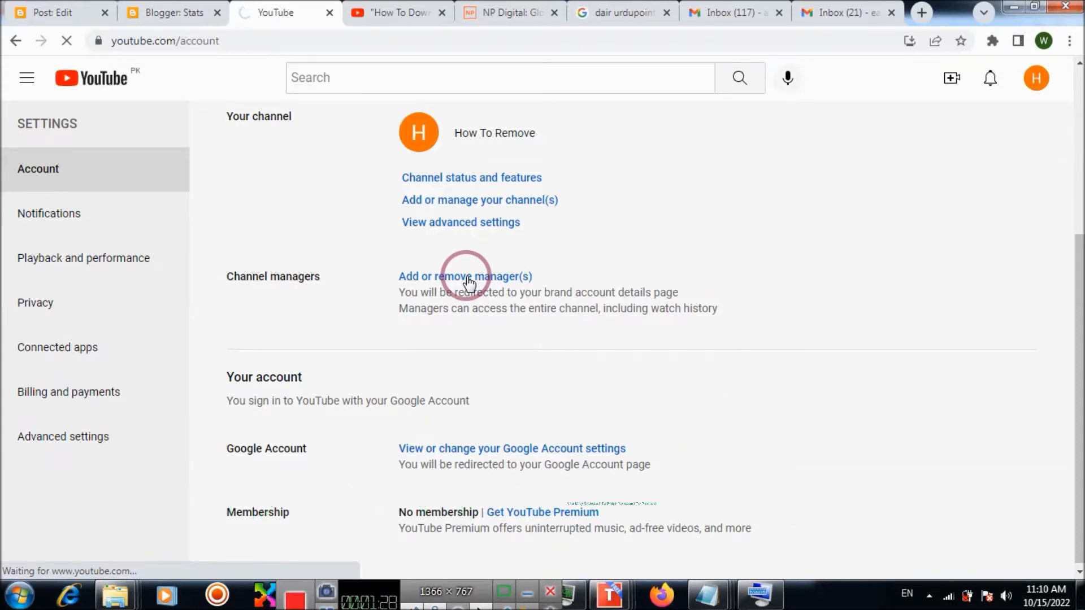
pyautogui.click(464, 277)
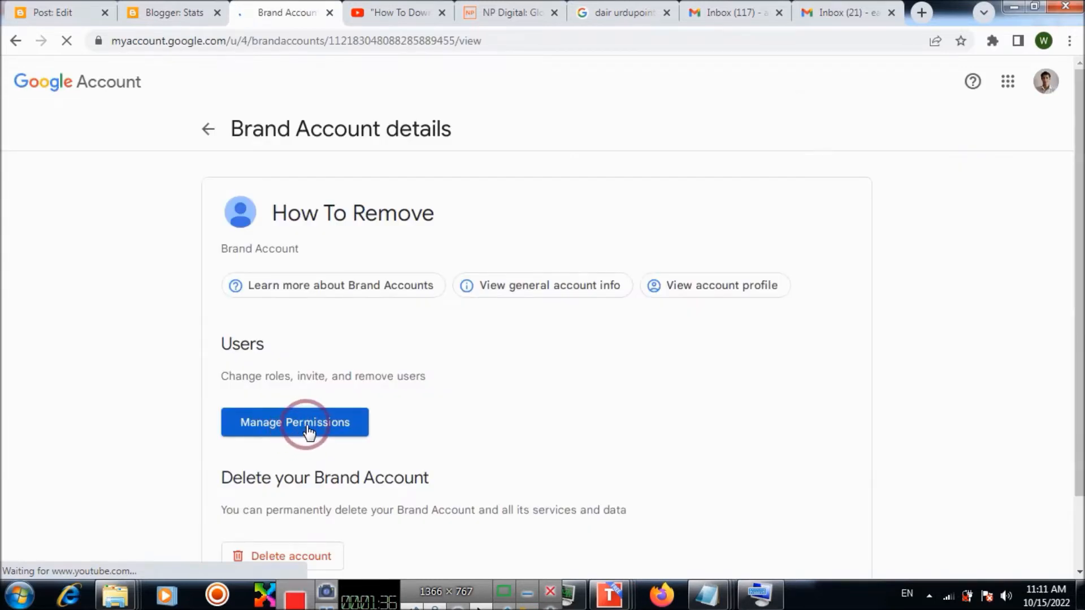
# - Verify identity with the account password and open the brand account's Manage permissions list
pyautogui.click(294, 422)
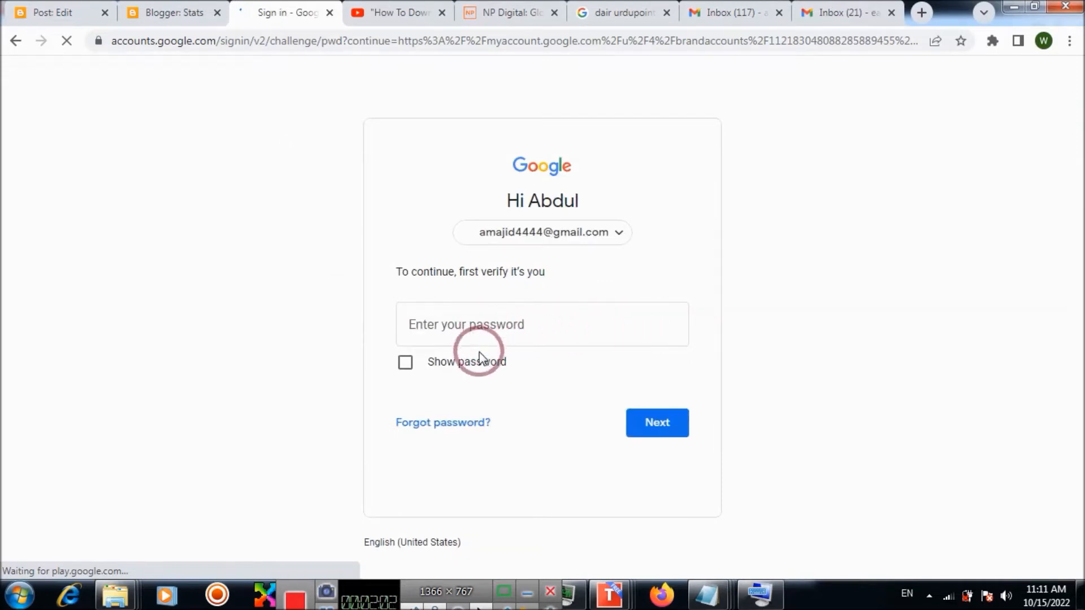
pyautogui.write('password')
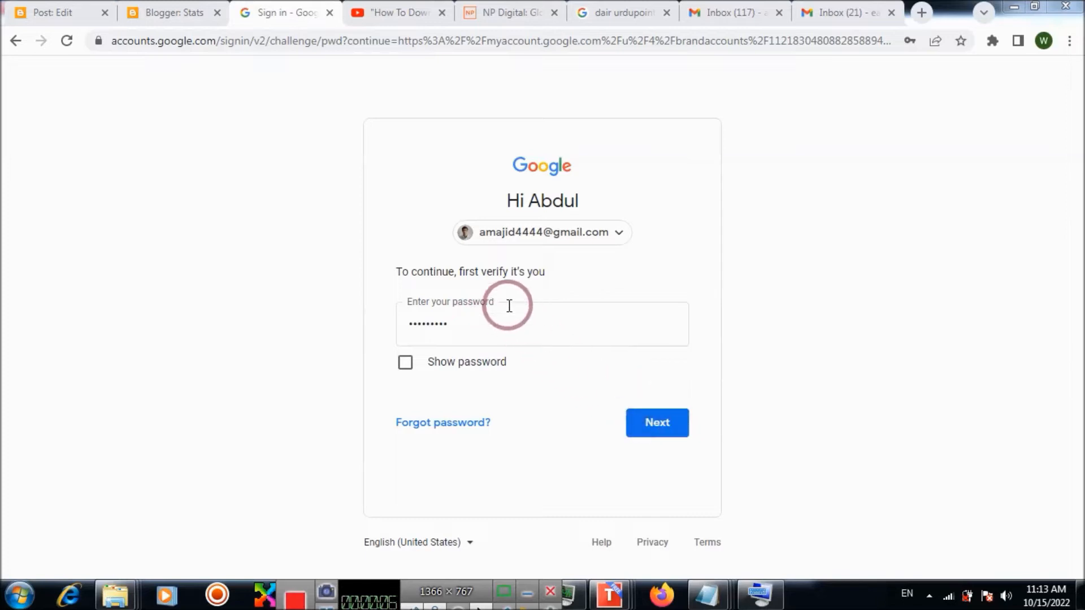
pyautogui.click(656, 423)
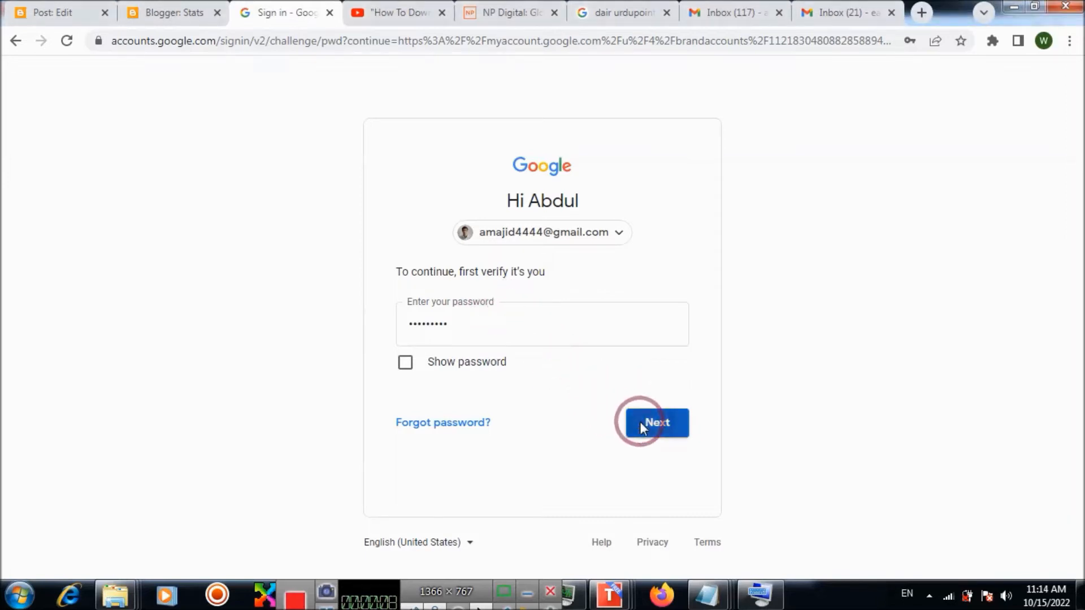
pyautogui.click(654, 423)
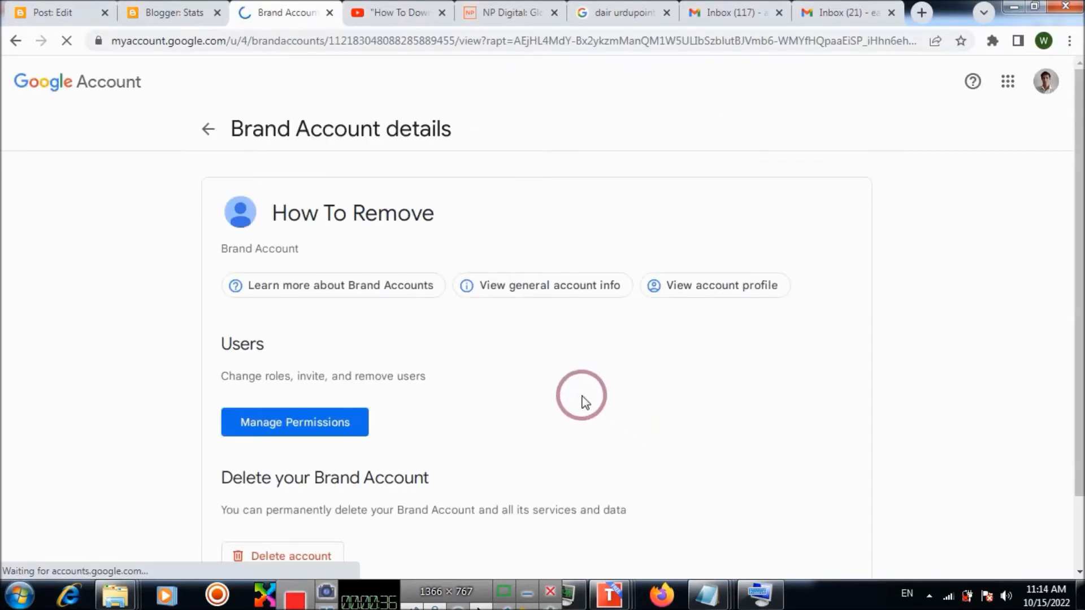
pyautogui.click(294, 422)
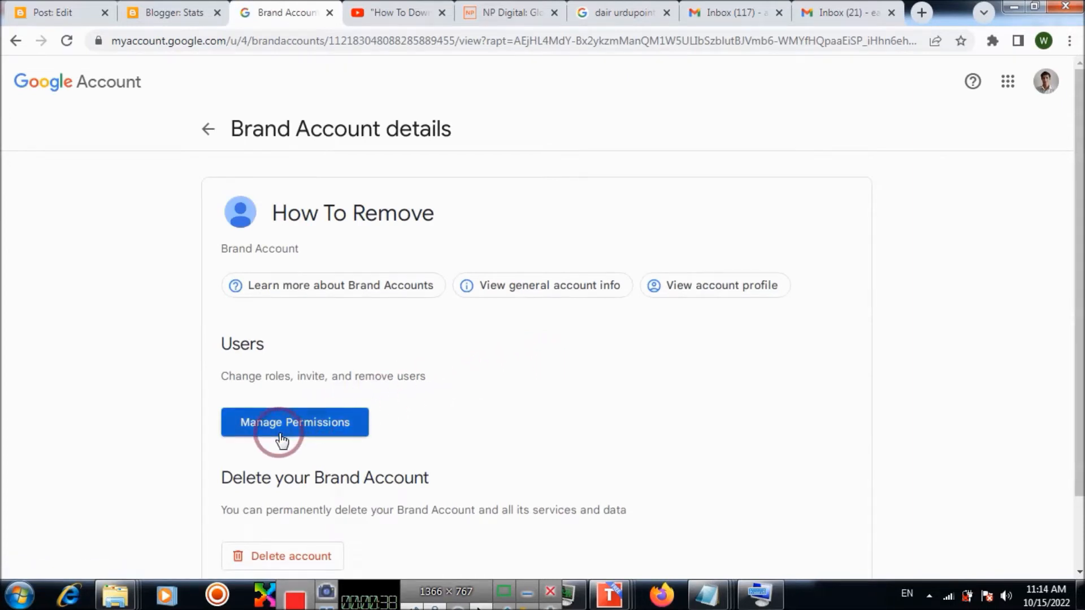
pyautogui.click(293, 422)
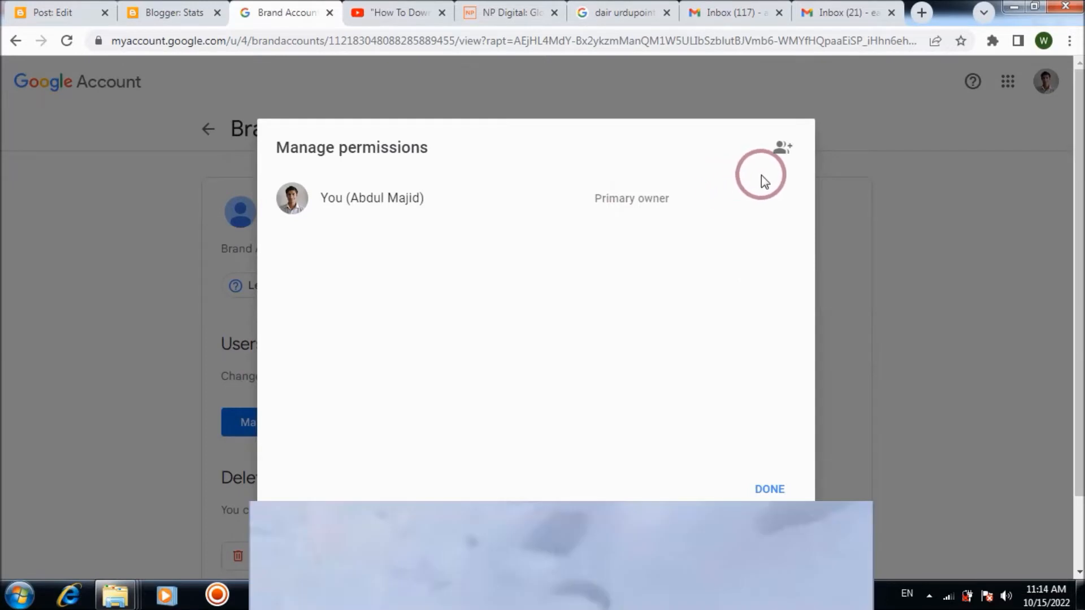
pyautogui.moveTo(782, 147)
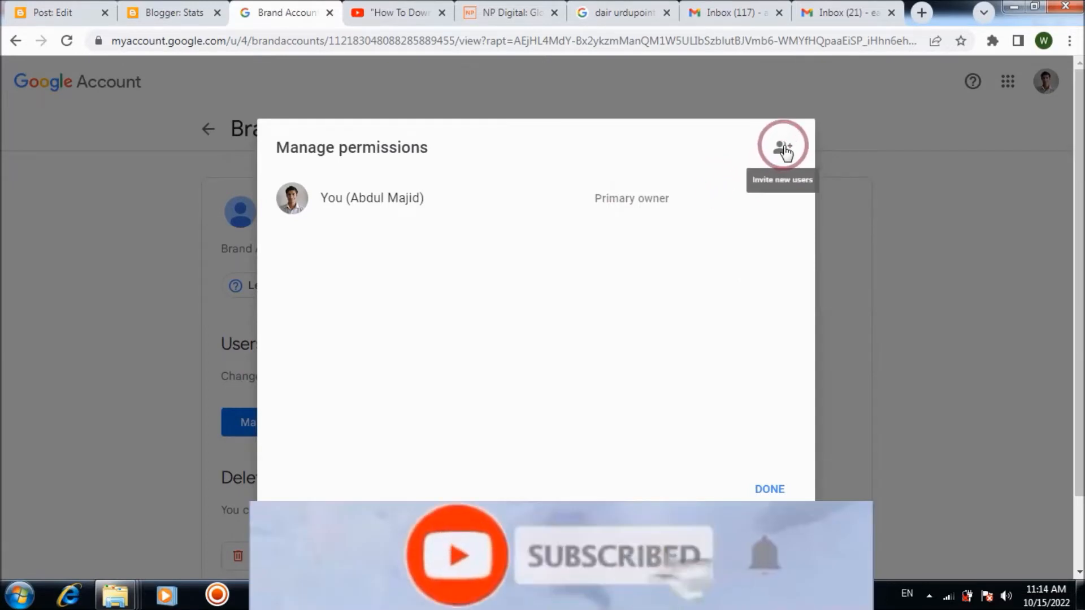
pyautogui.click(782, 146)
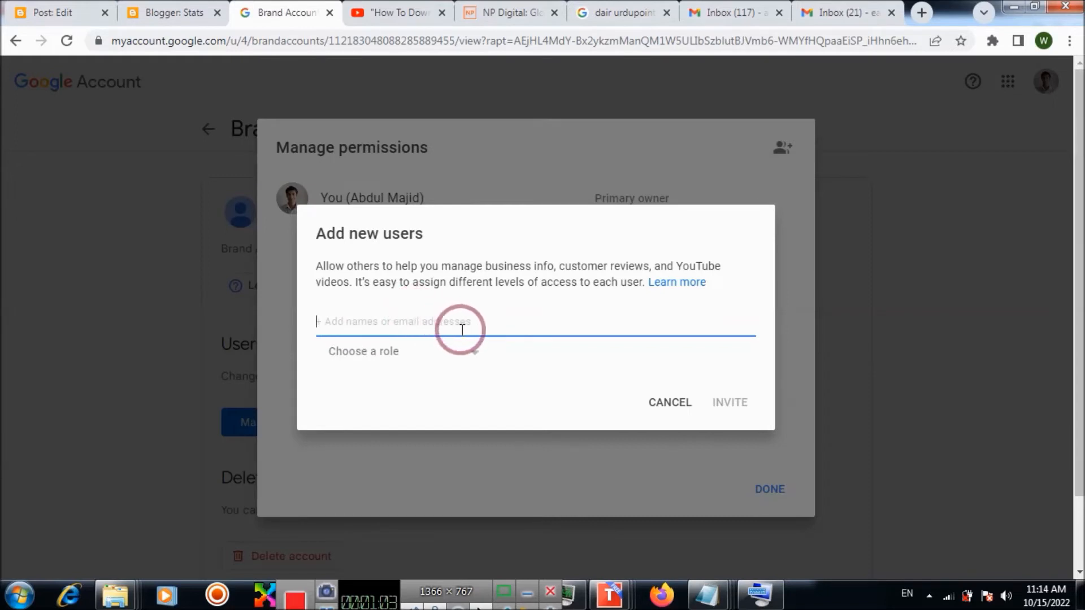
pyautogui.moveTo(579, 474)
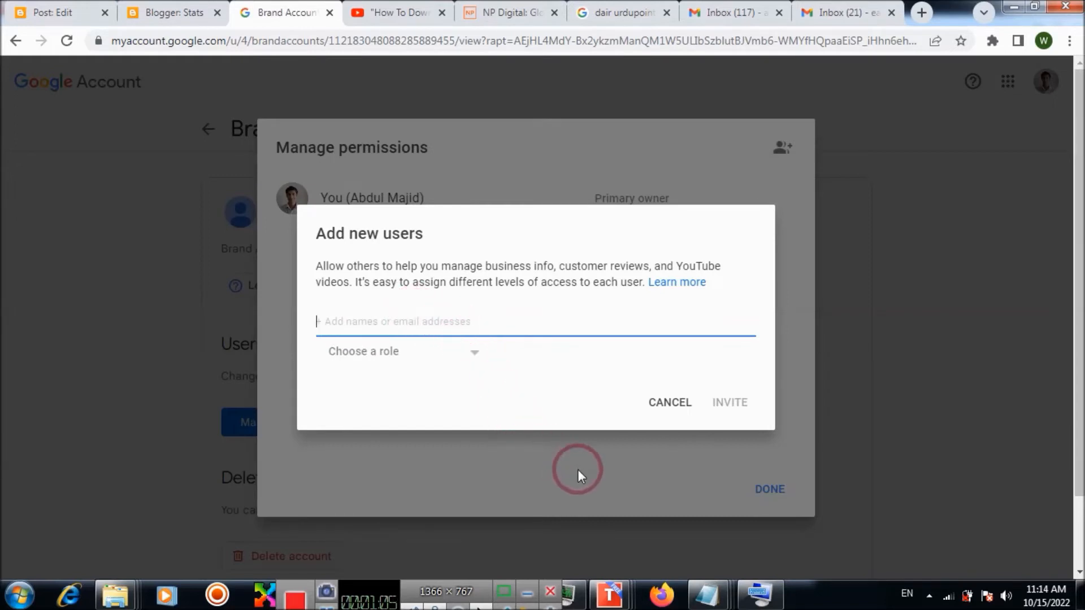
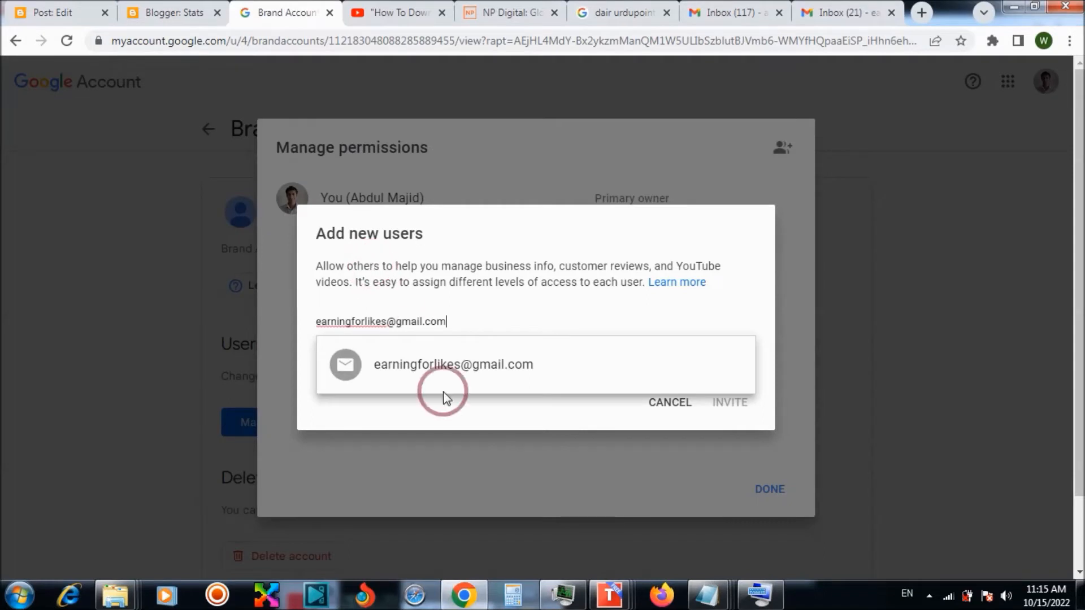
pyautogui.click(452, 364)
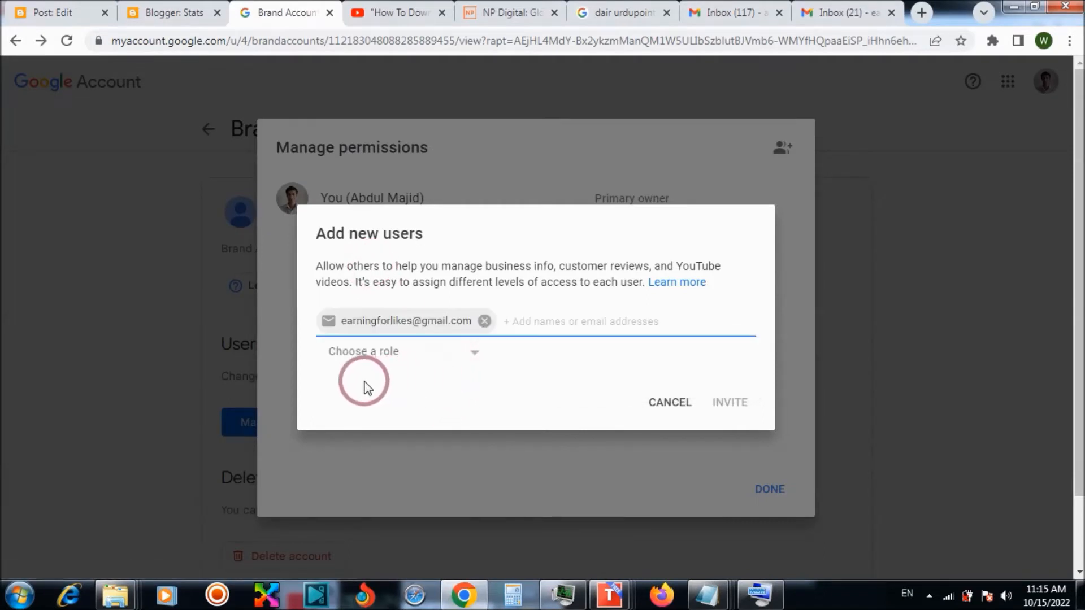
pyautogui.moveTo(605, 380)
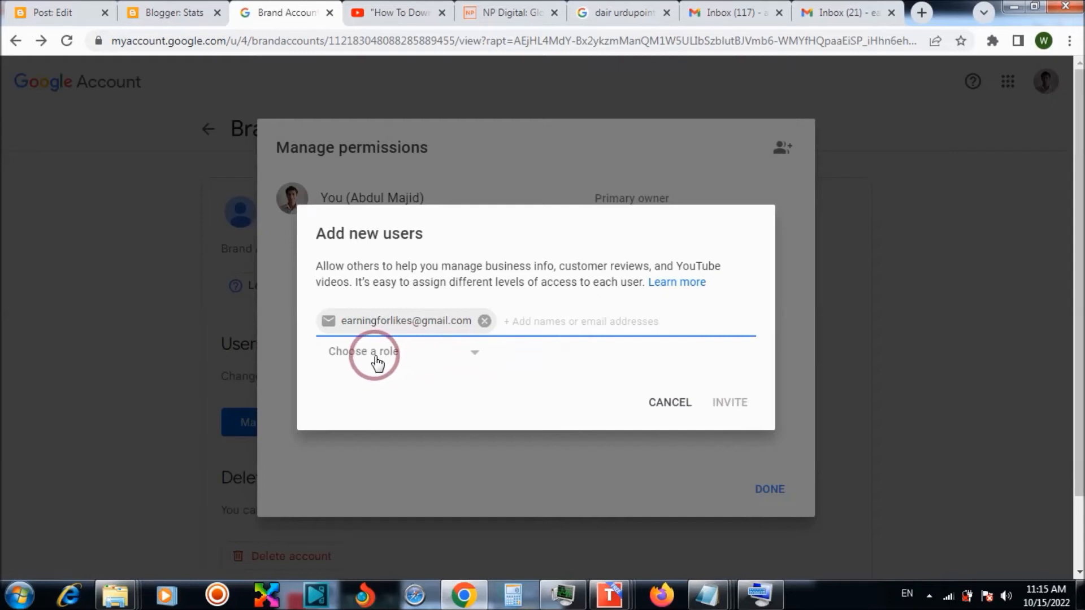
pyautogui.click(401, 352)
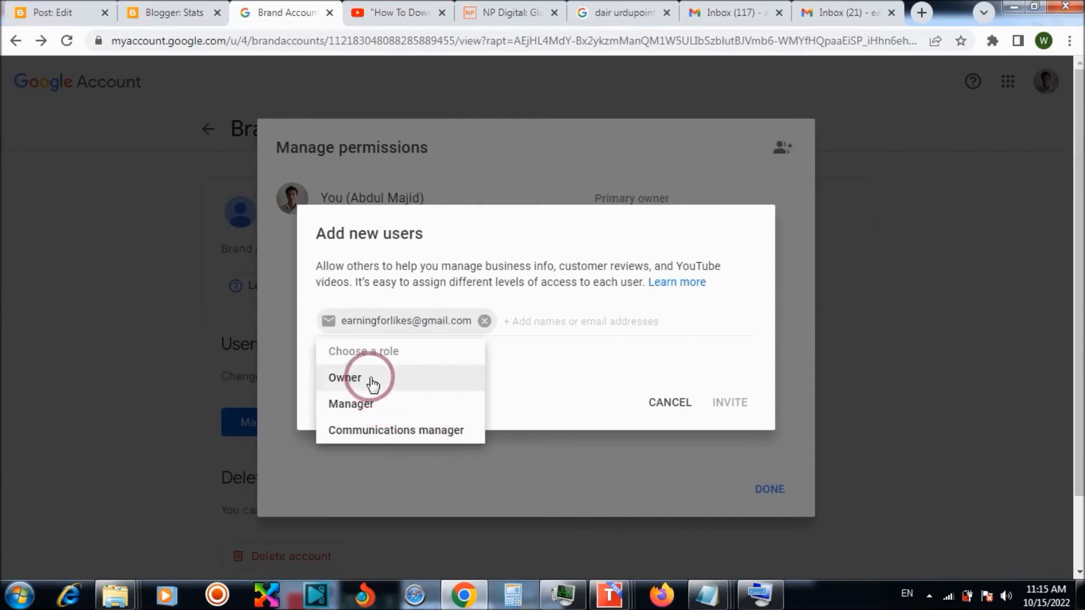
pyautogui.click(344, 377)
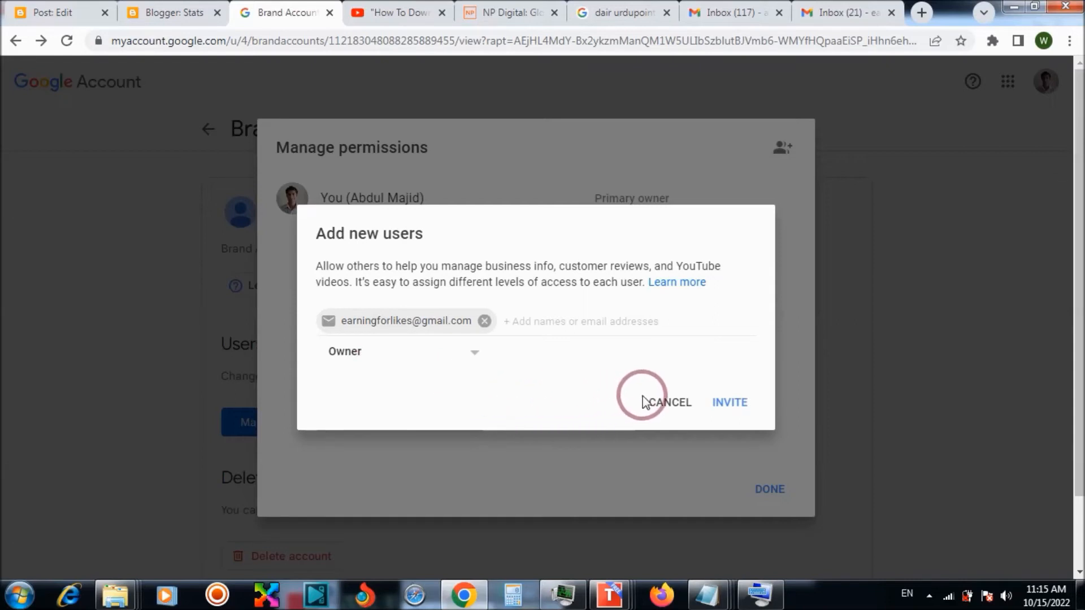
pyautogui.click(728, 402)
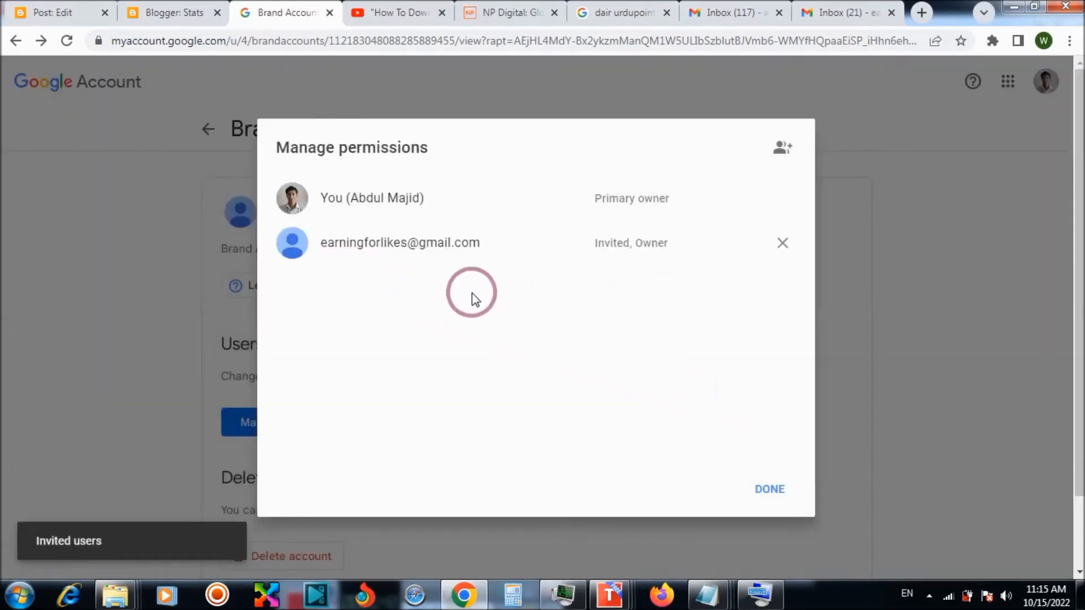
pyautogui.doubleClick(400, 242)
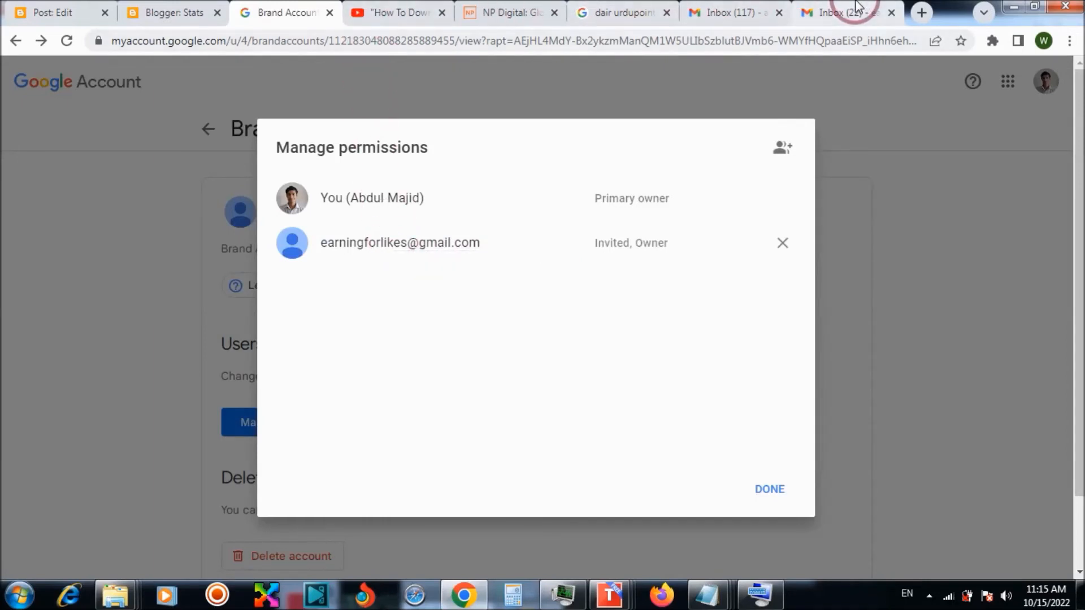
# - In the second inbox, open the 'invited you to own How To Remove' email and accept it
pyautogui.click(844, 13)
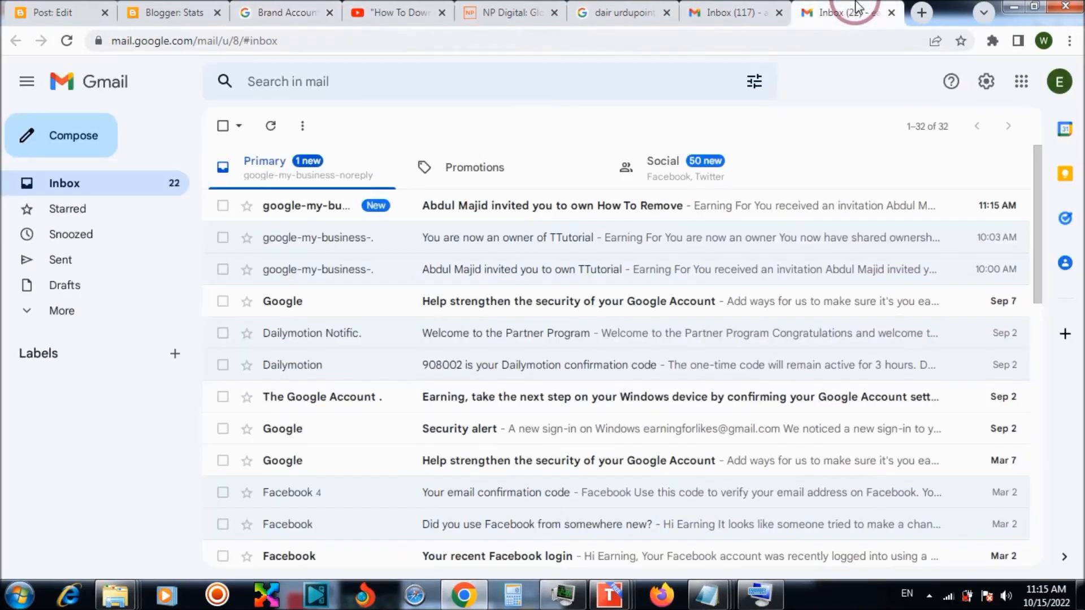
pyautogui.moveTo(475, 206)
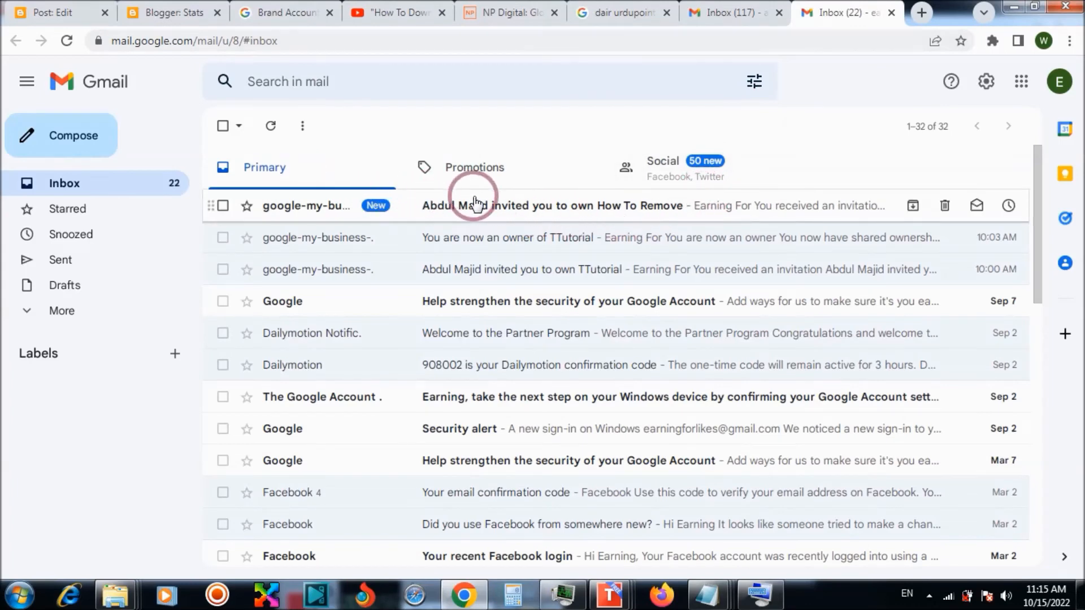
pyautogui.click(475, 206)
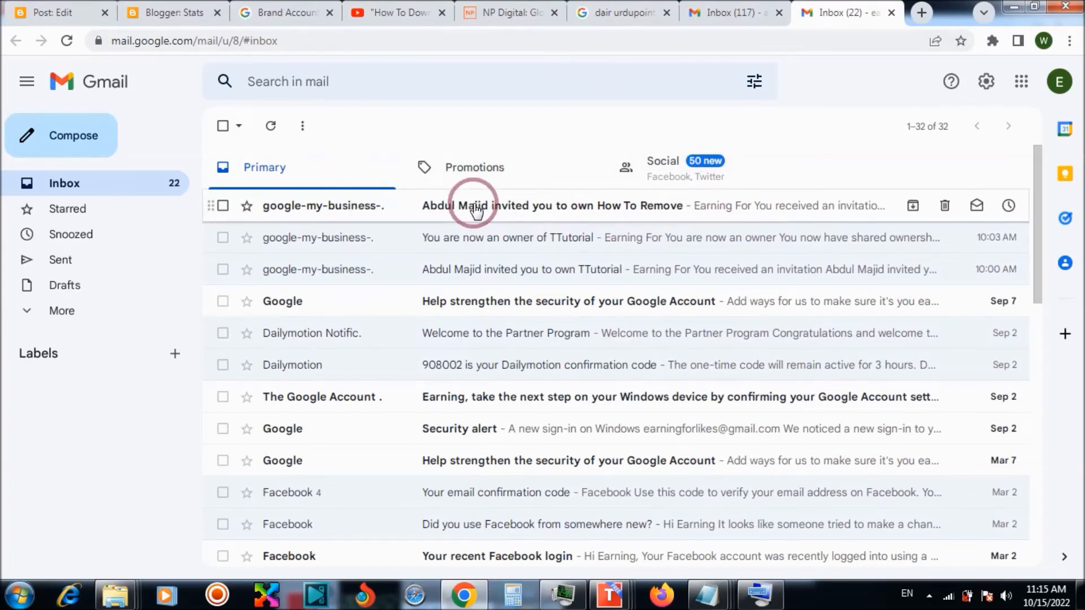
pyautogui.click(553, 206)
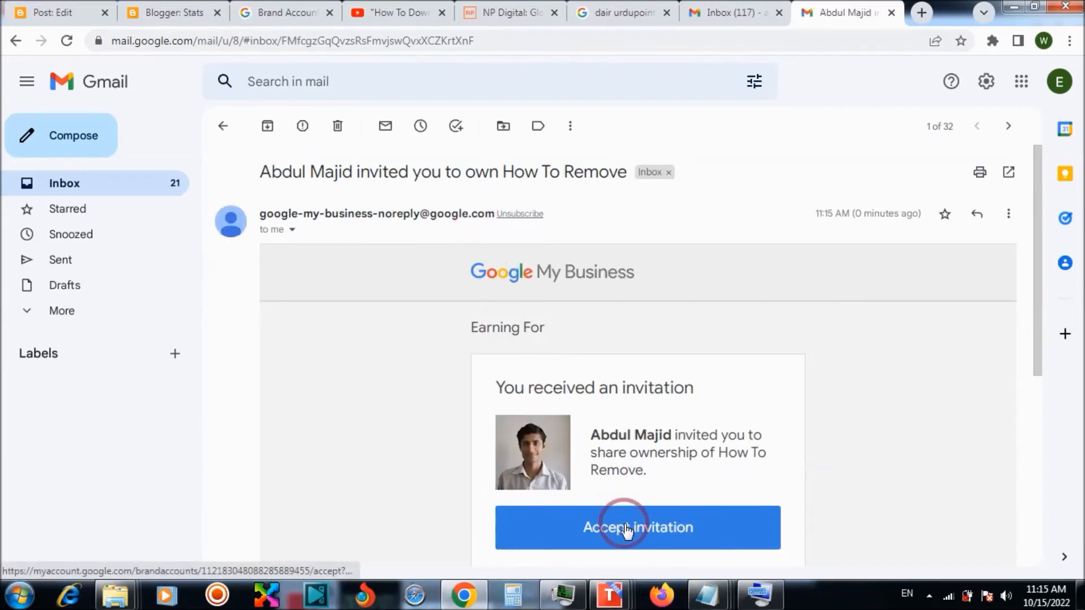
pyautogui.click(637, 527)
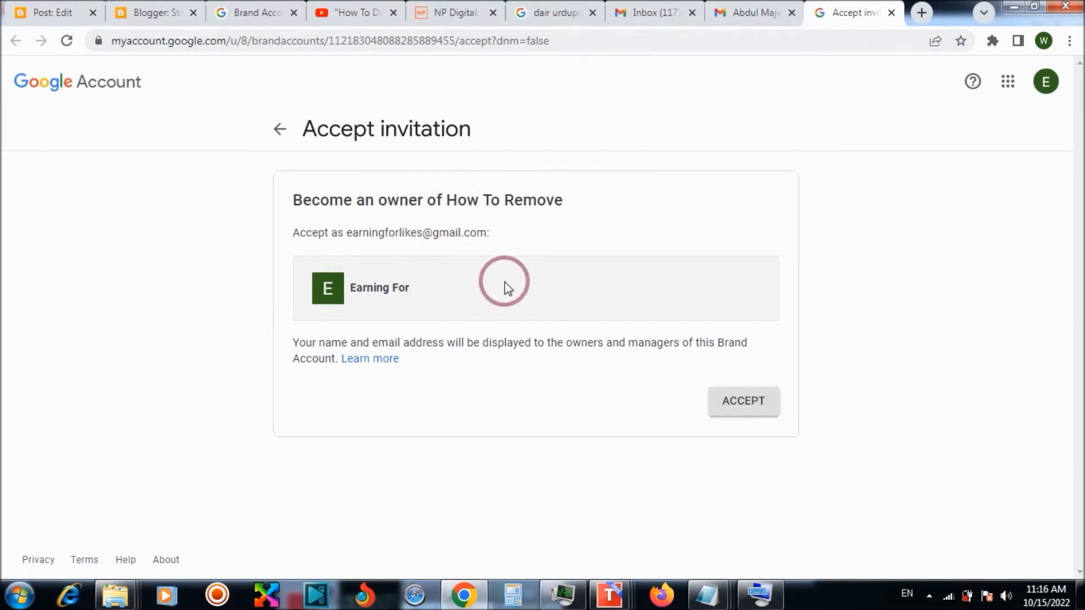
# - Accept How To Remove ownership as the second account, then switch back to the first account's tab
pyautogui.click(742, 401)
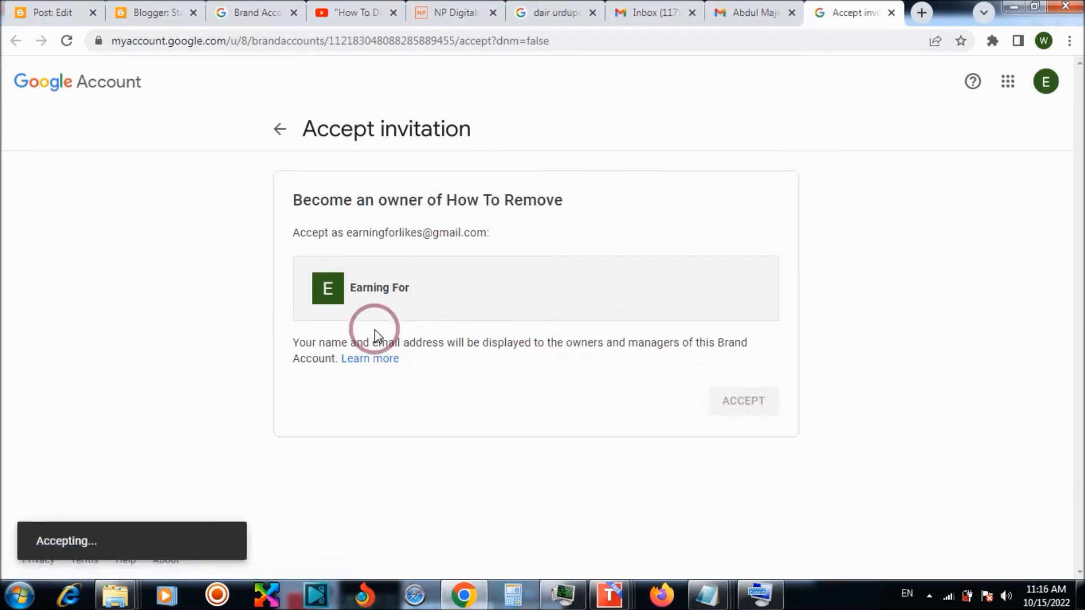
pyautogui.click(743, 401)
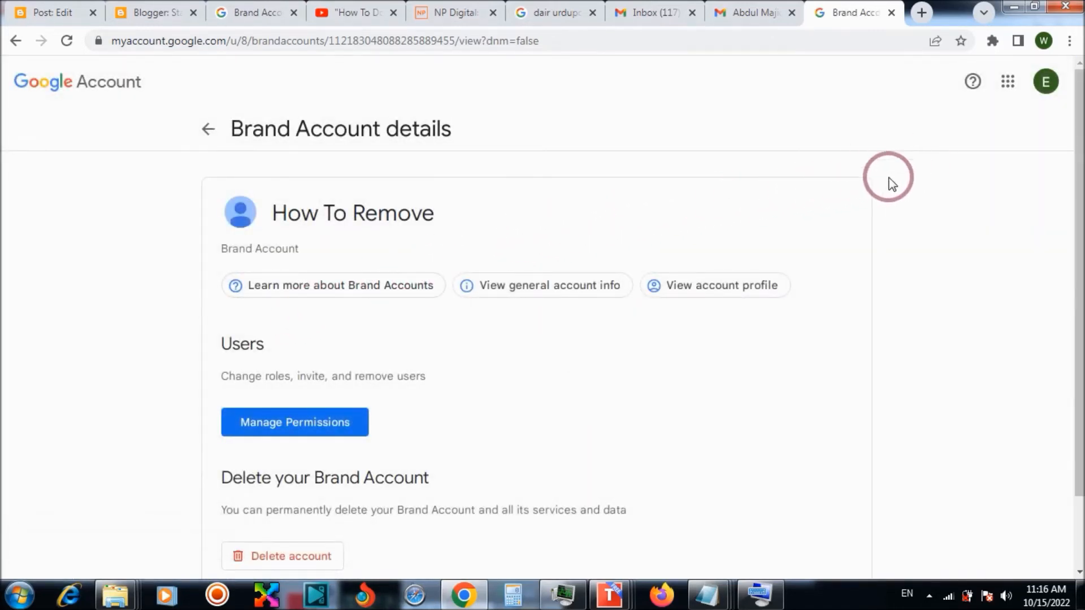
pyautogui.click(294, 422)
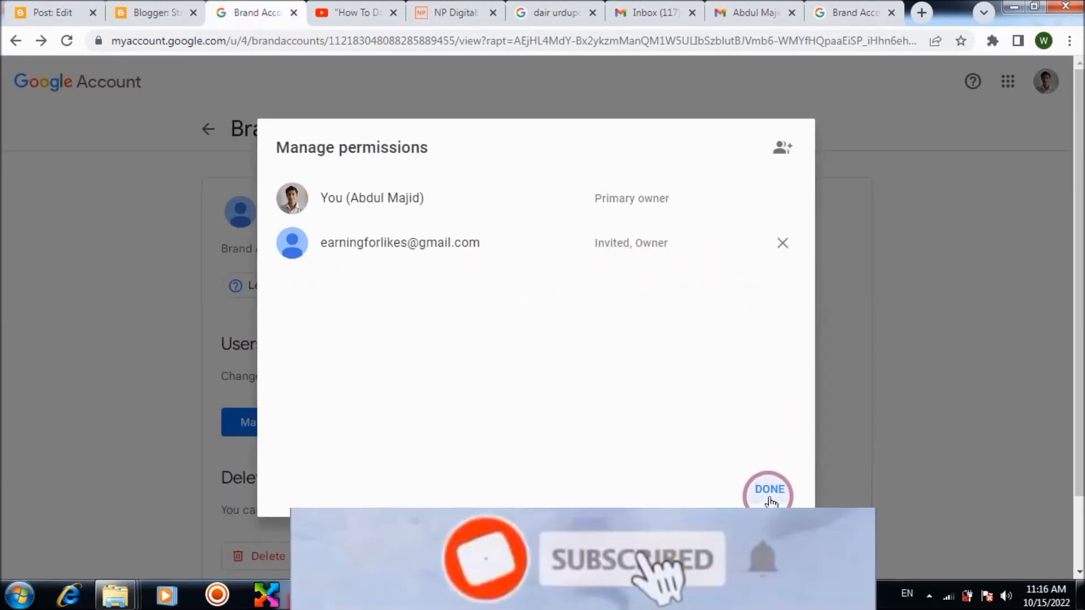
# - Attempt transferring Primary owner to the second account, get refused, and return to YouTube
pyautogui.click(768, 489)
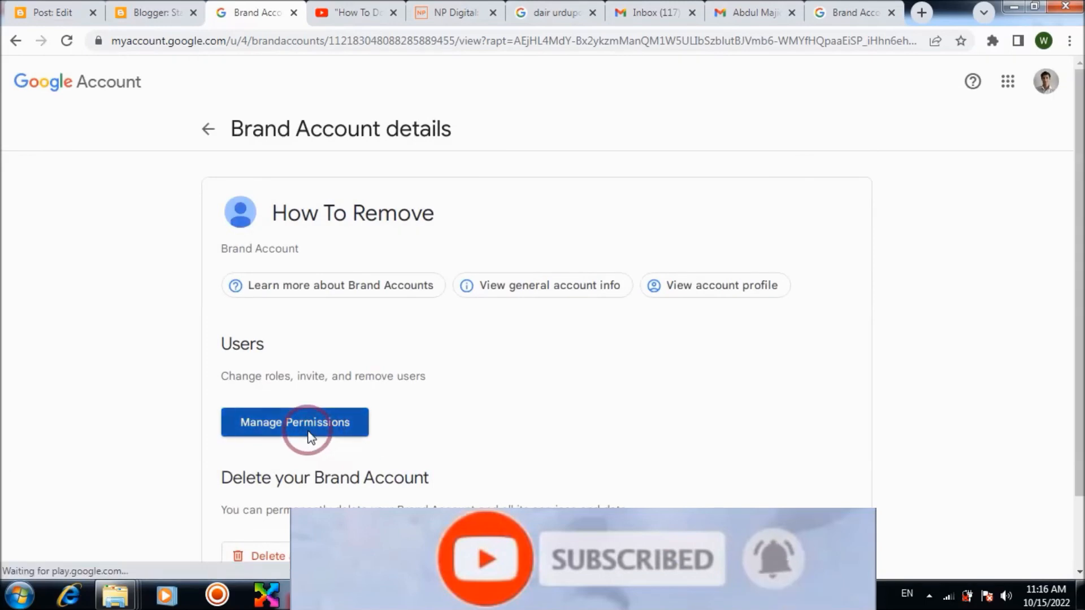
pyautogui.click(293, 422)
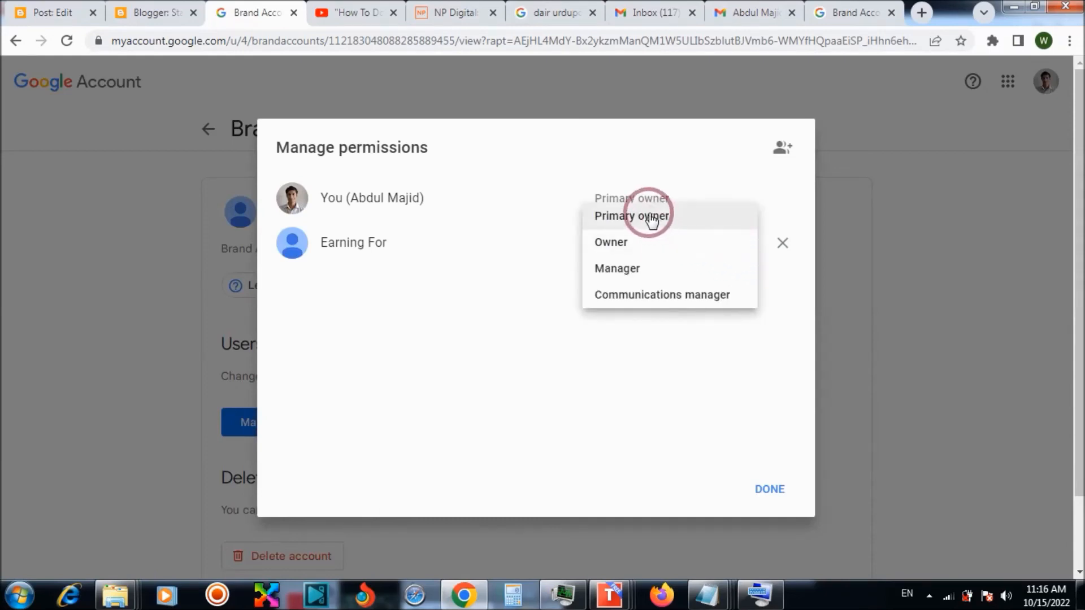
pyautogui.click(631, 215)
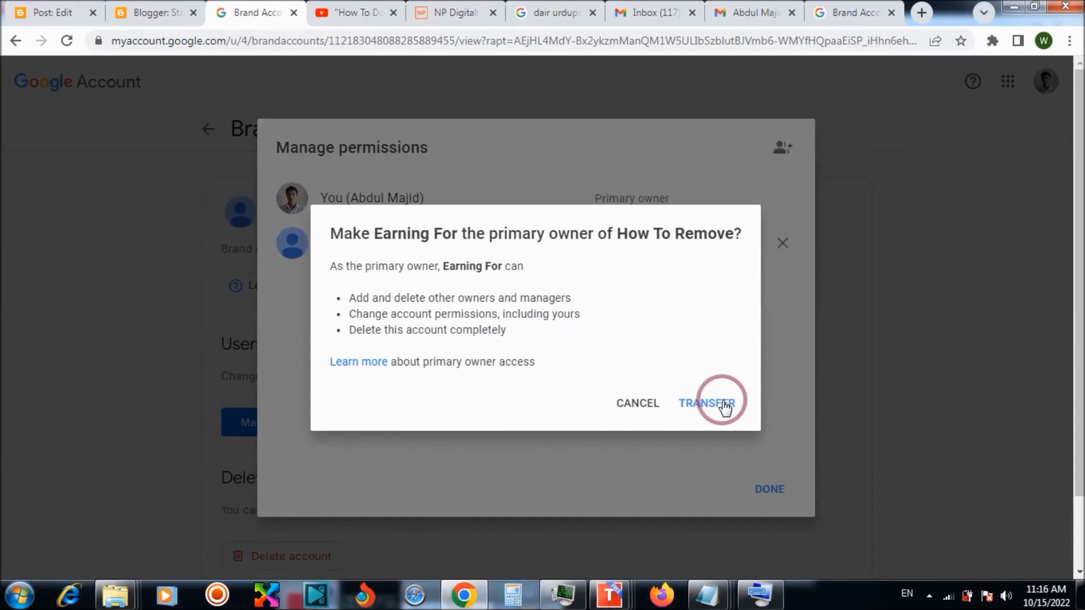
pyautogui.click(706, 403)
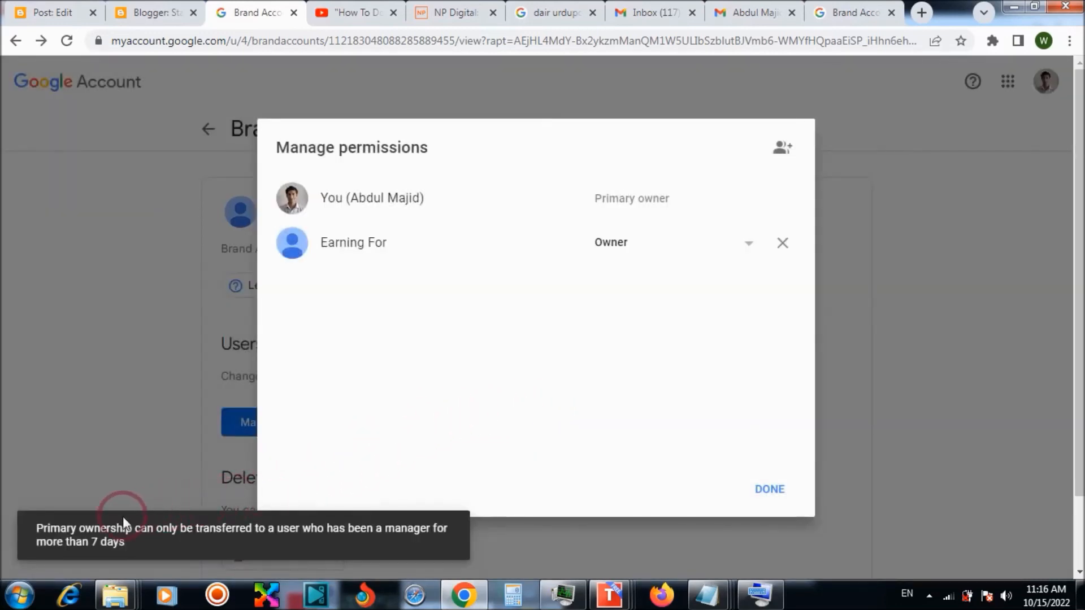
pyautogui.moveTo(307, 557)
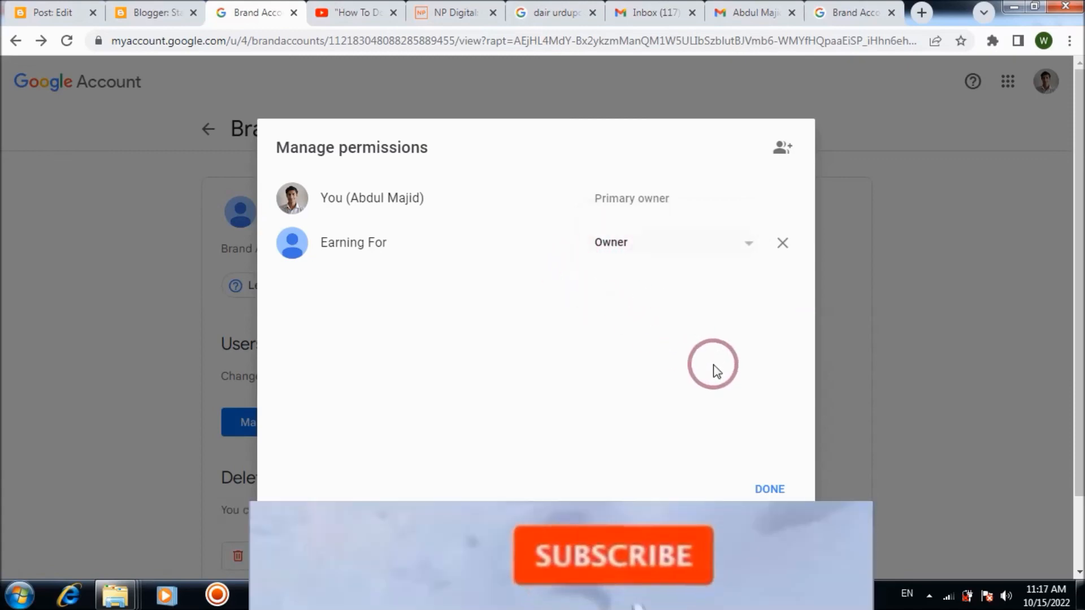
pyautogui.click(768, 488)
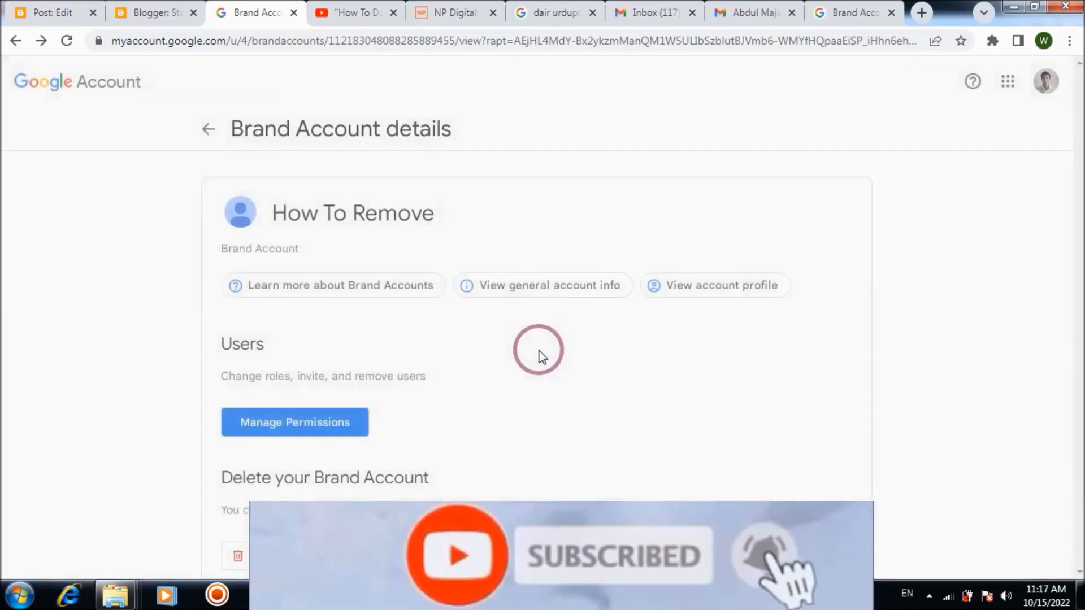
pyautogui.click(353, 12)
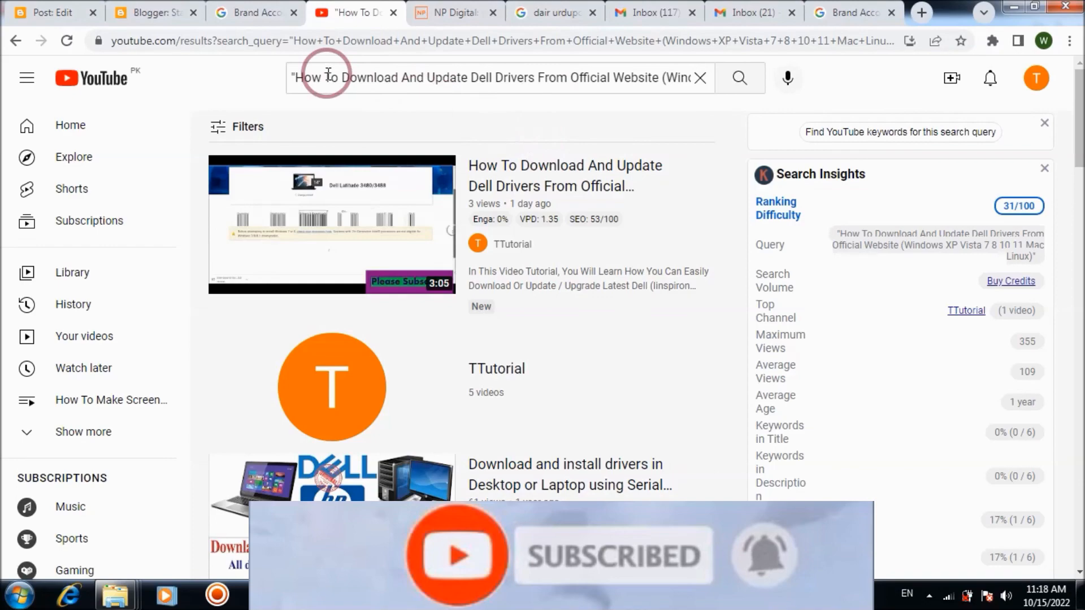